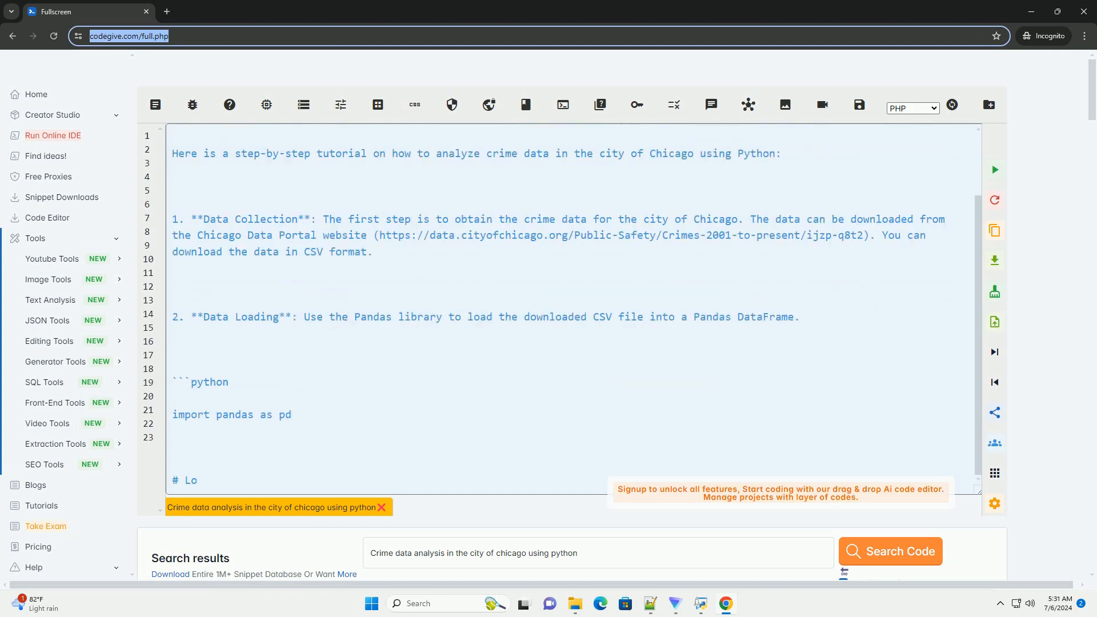
scroll(down, 3)
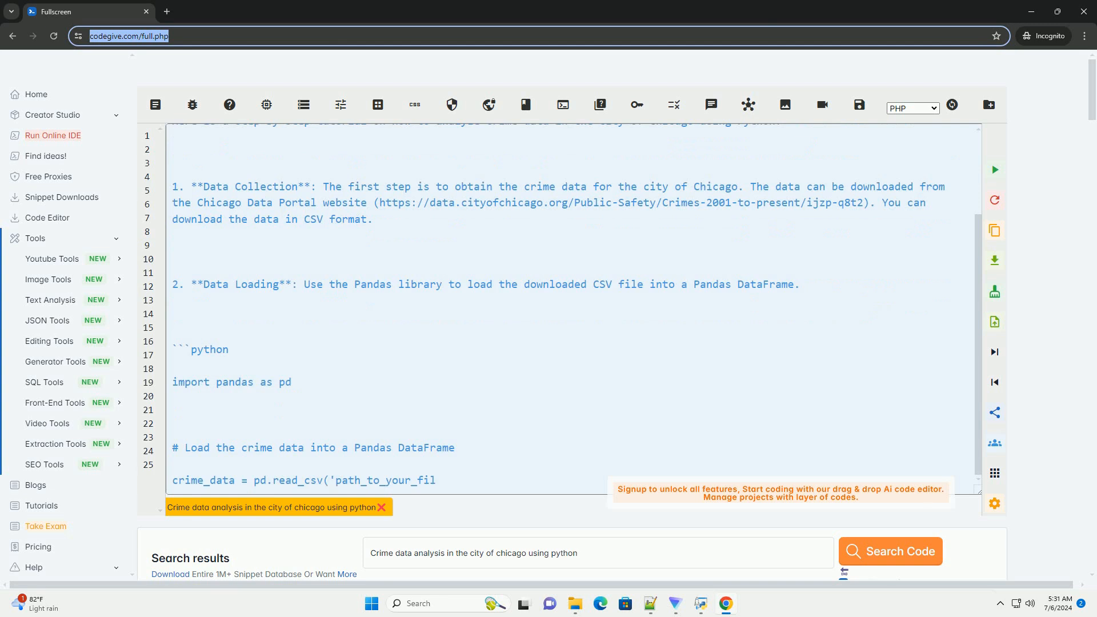
scroll(down, 3)
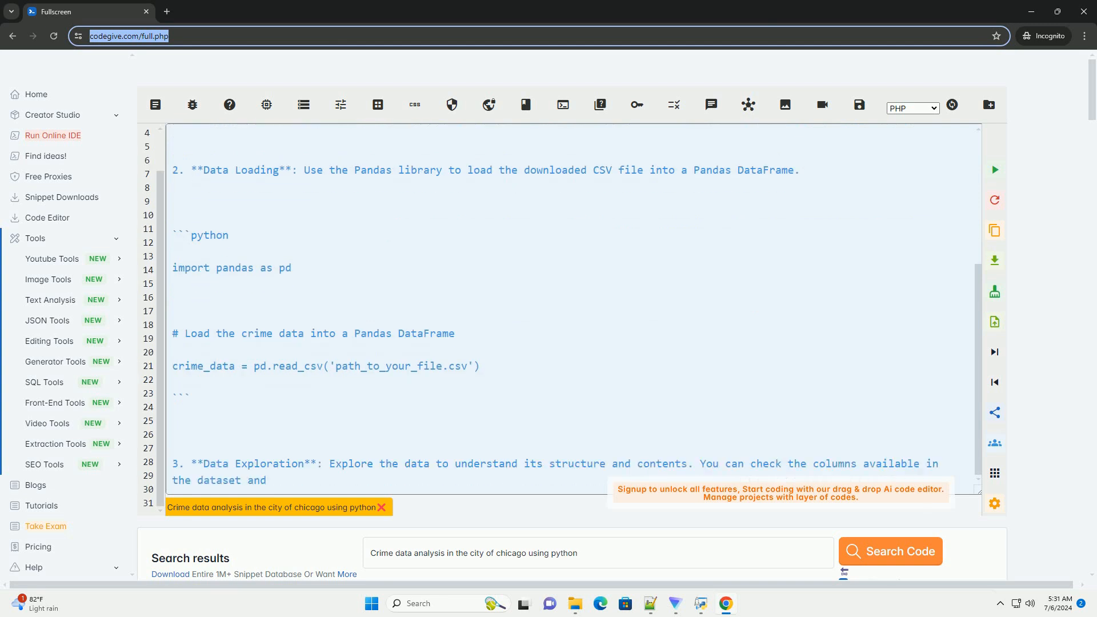
scroll(down, 3)
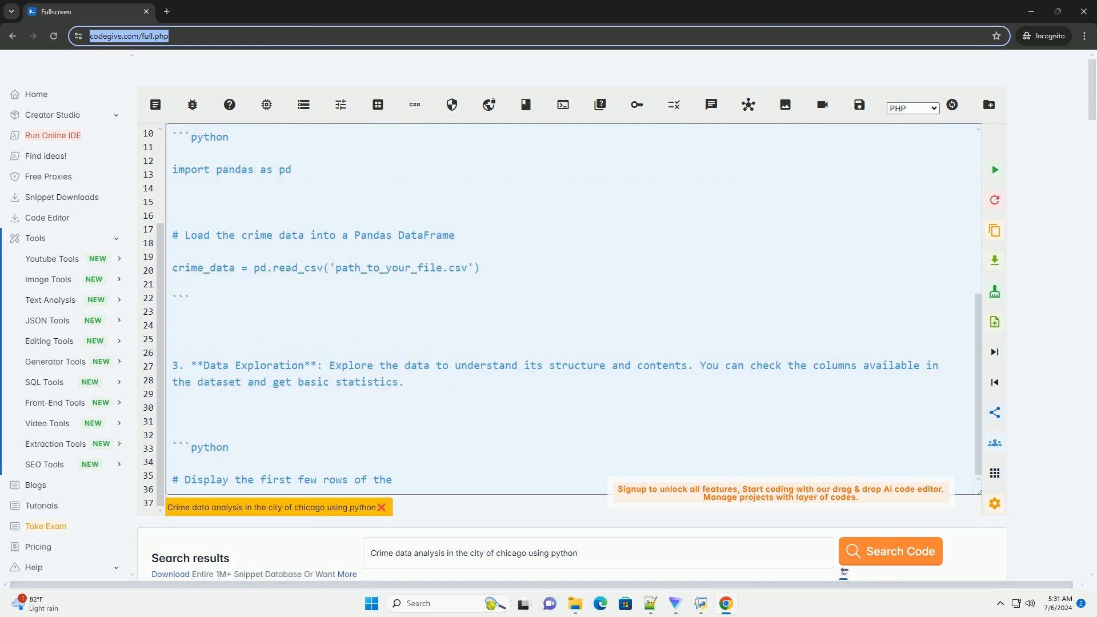
scroll(down, 3)
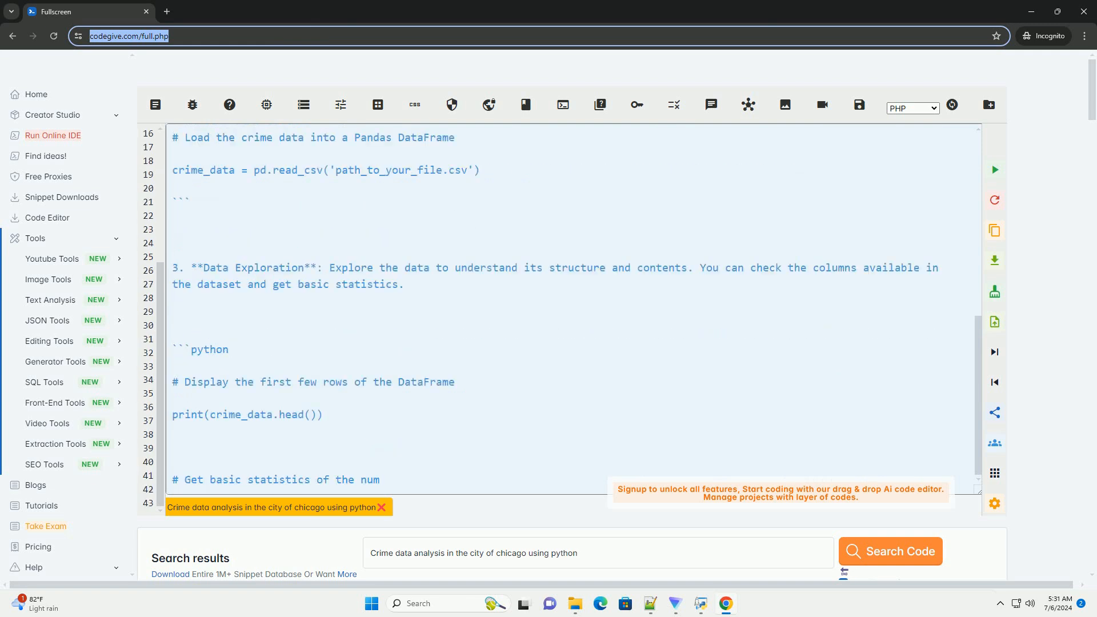
scroll(down, 3)
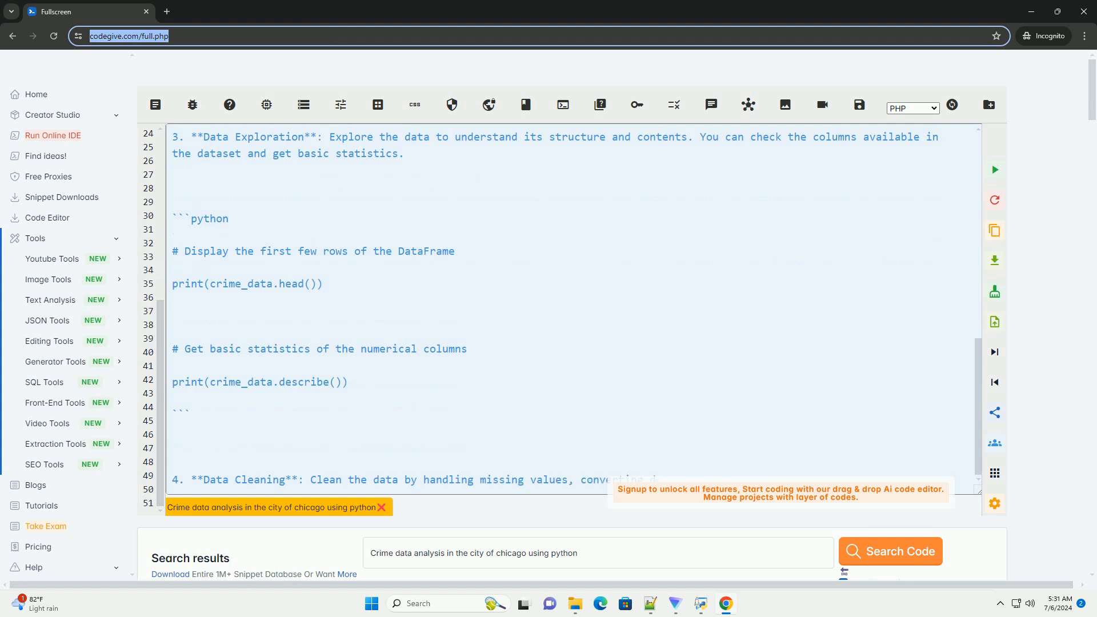
scroll(down, 3)
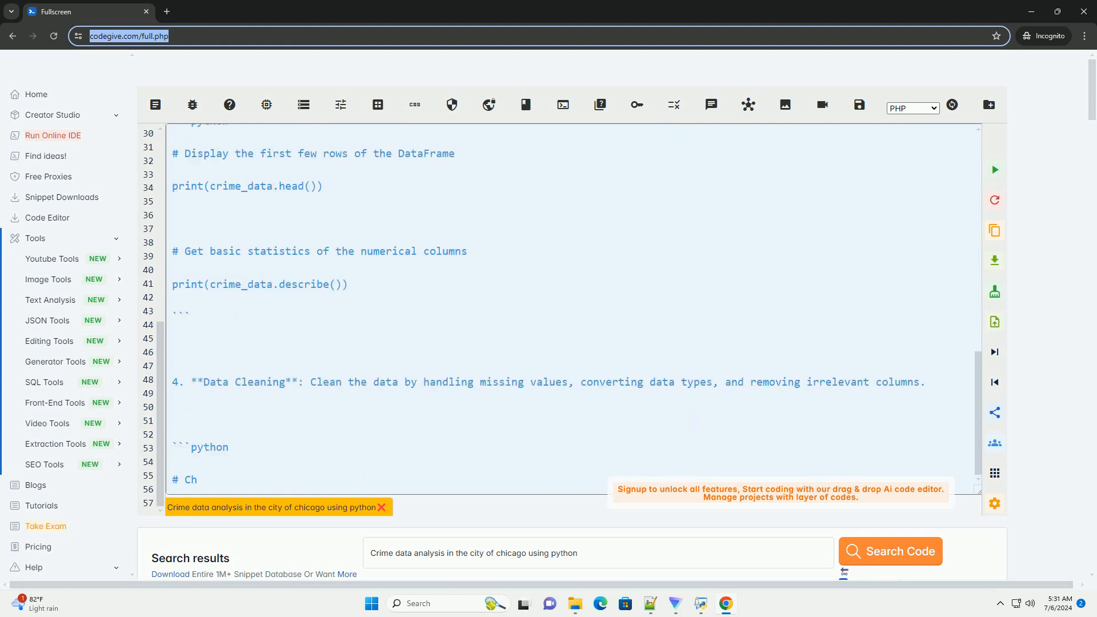
scroll(down, 3)
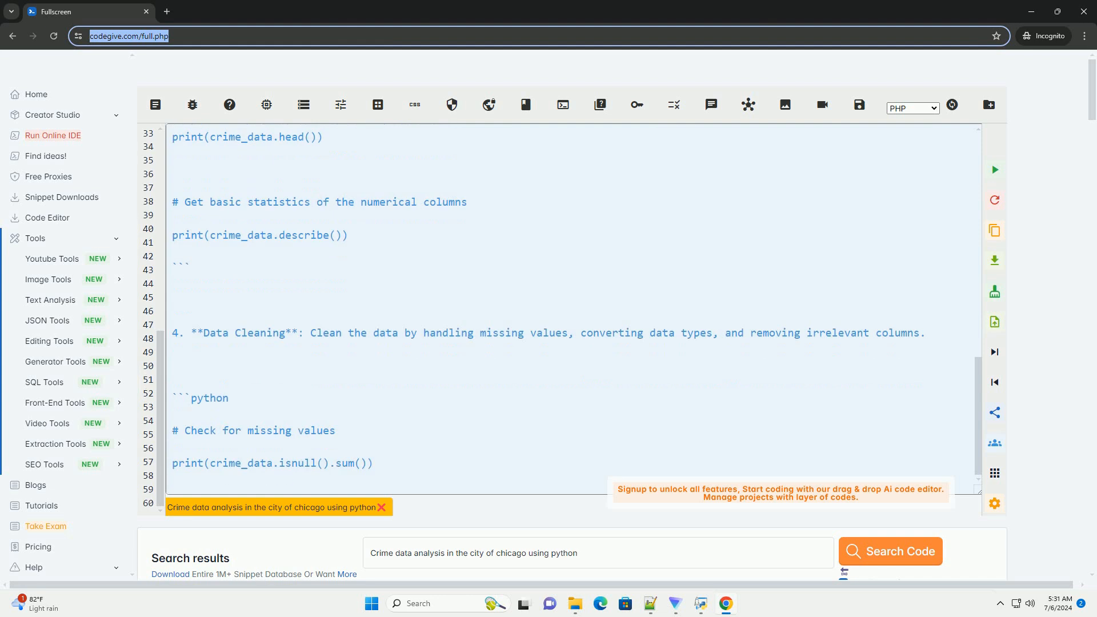
scroll(down, 3)
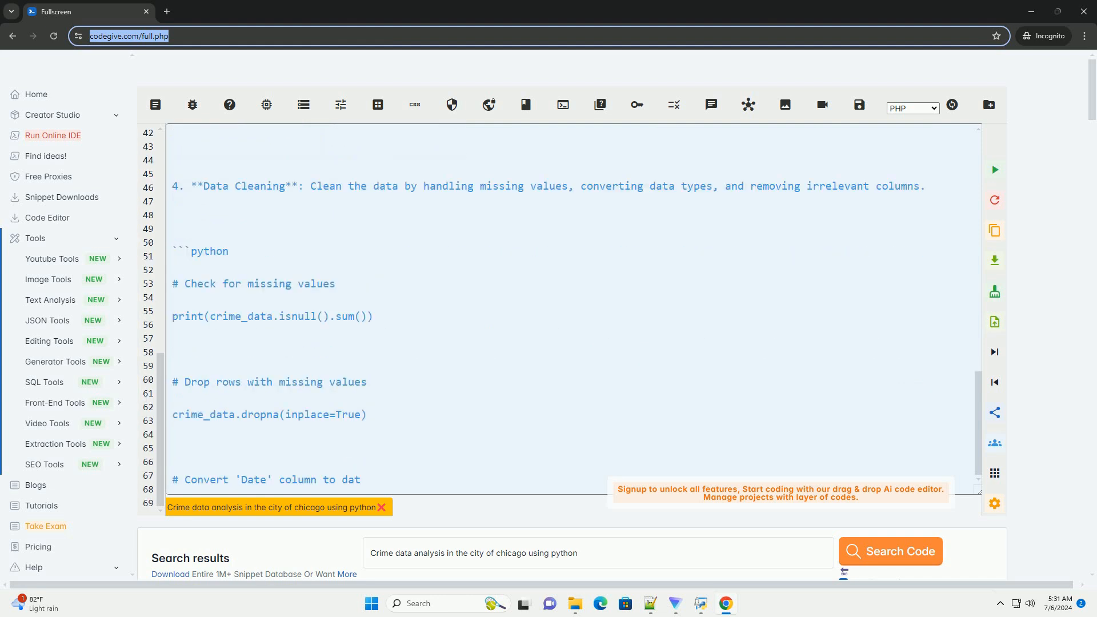
scroll(down, 3)
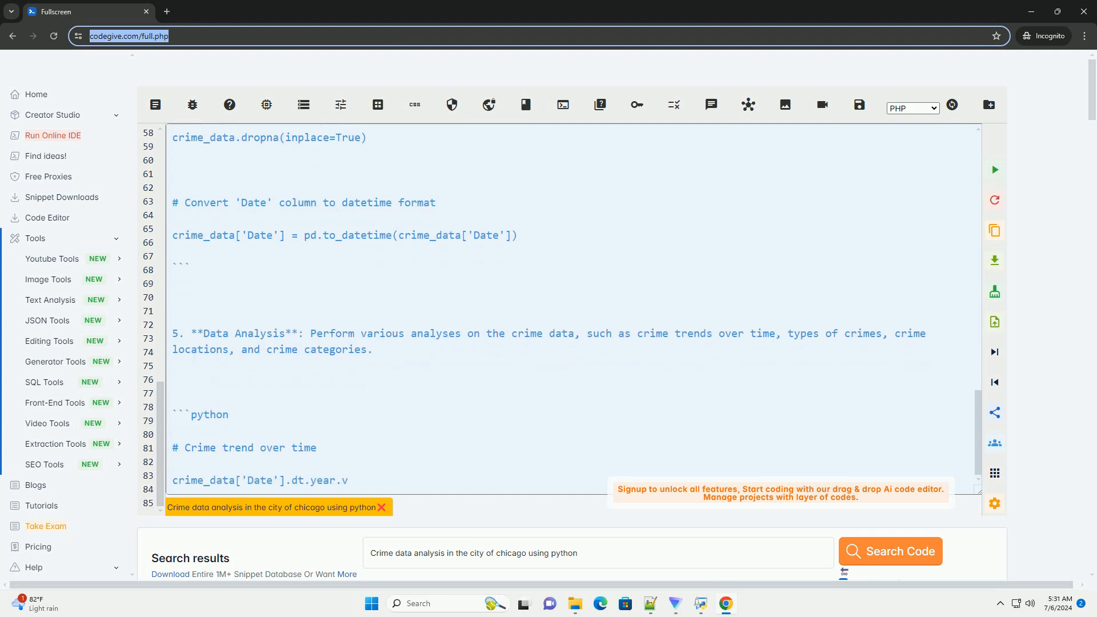
text(value_counts().sort_index().plot(kind='bar', figsize=(10, 6)
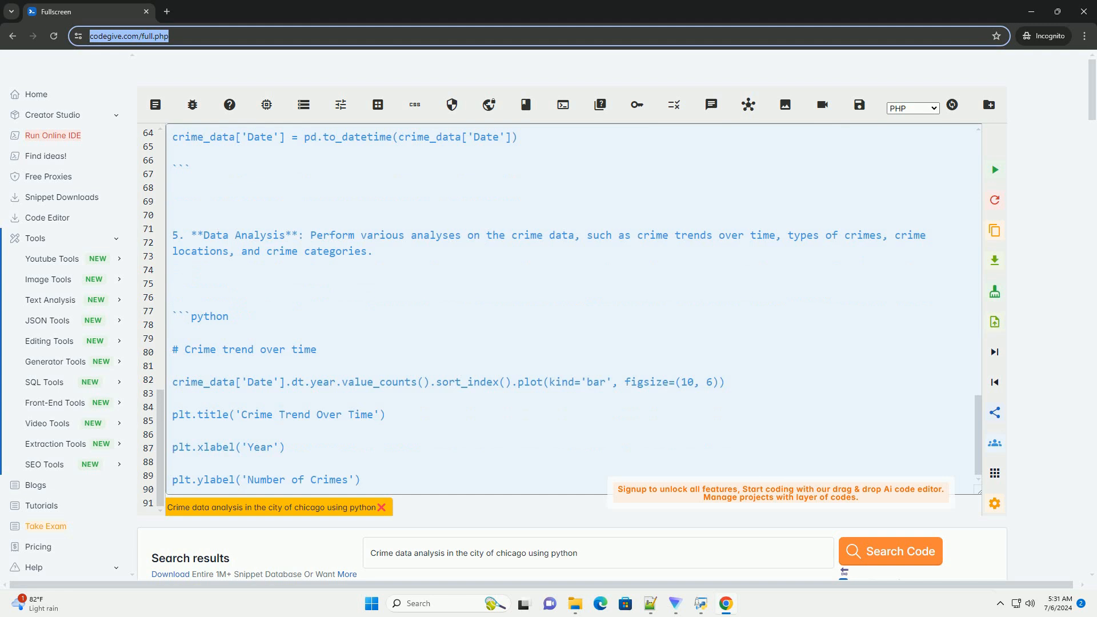
scroll(down, 3)
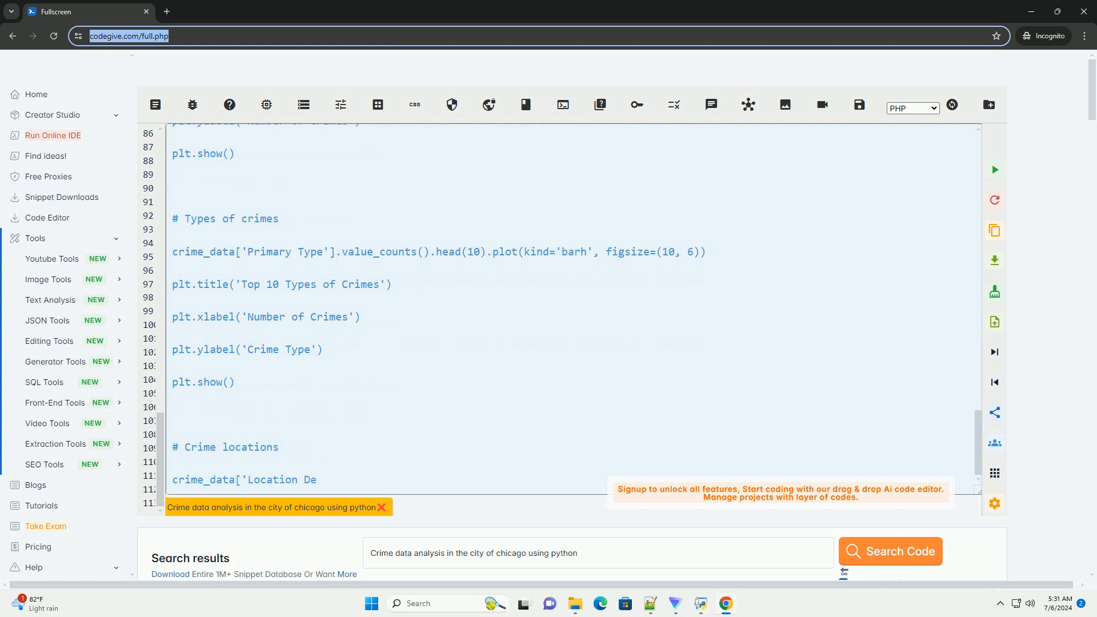
text(scription'].value_counts().)
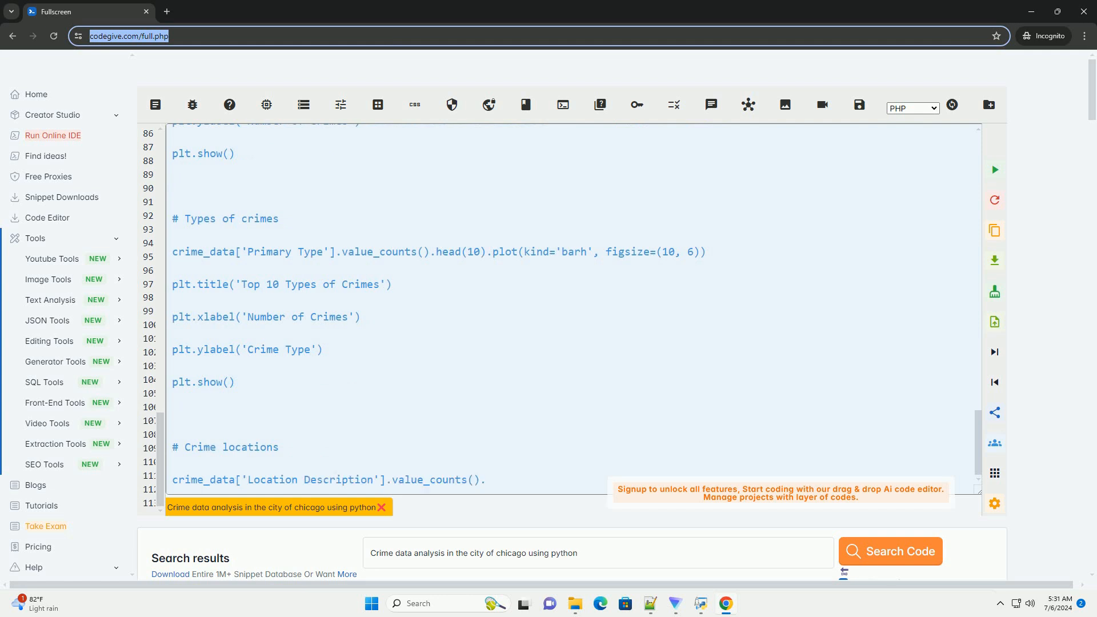
text(.head(10).plot(kind='barh')
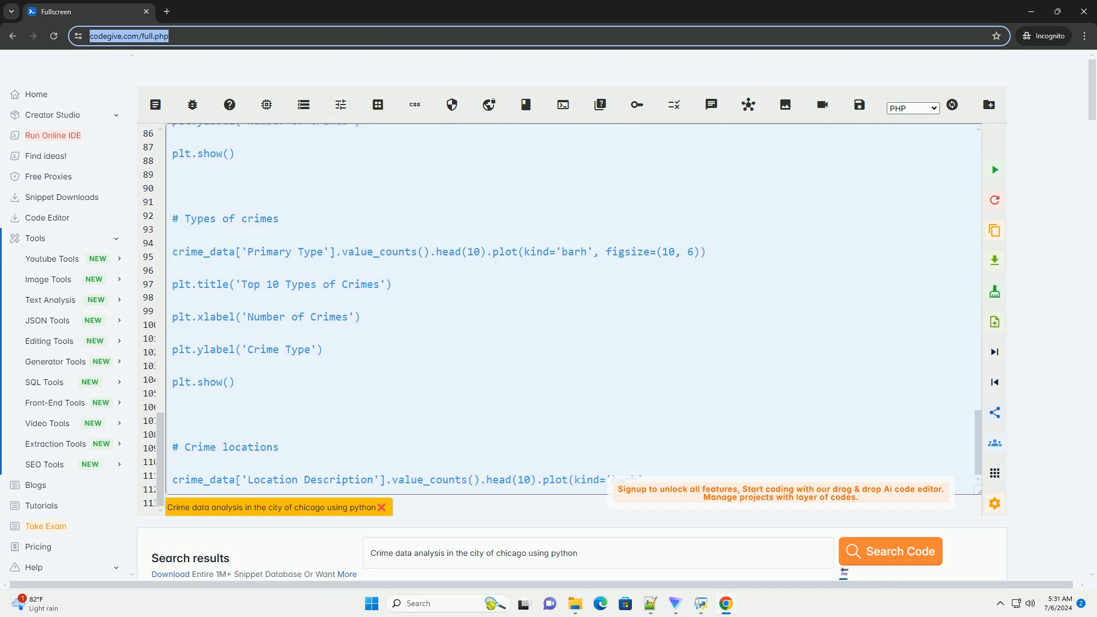
scroll(down, 3)
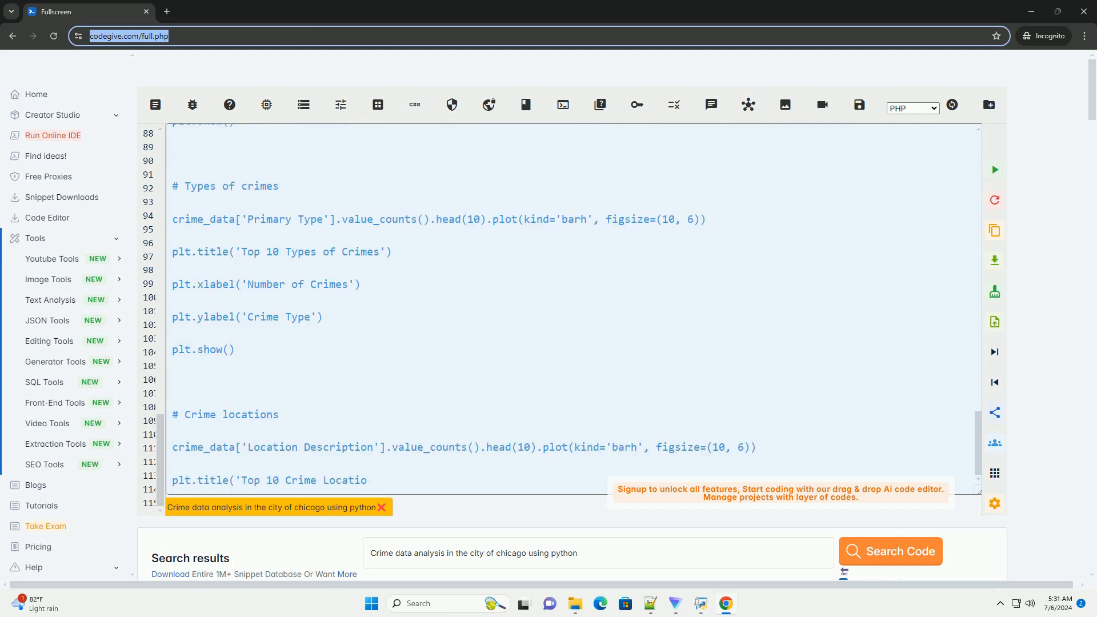
scroll(down, 3)
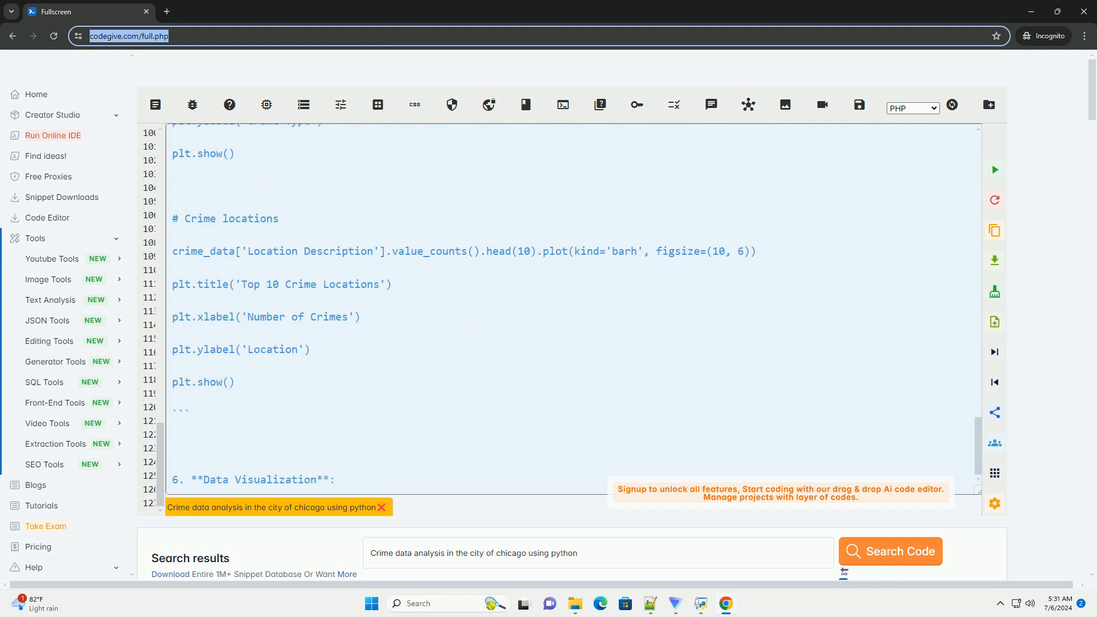
text(Visualize the crime)
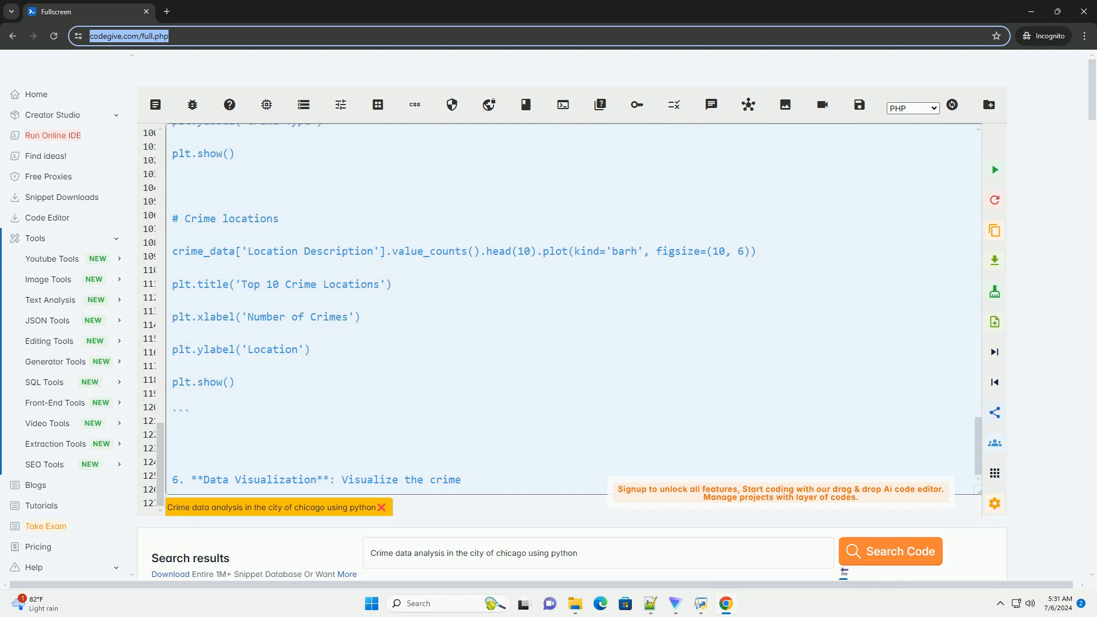
text(data using libraries like Matplotlib and Seaborn to generate meaningful insights.)
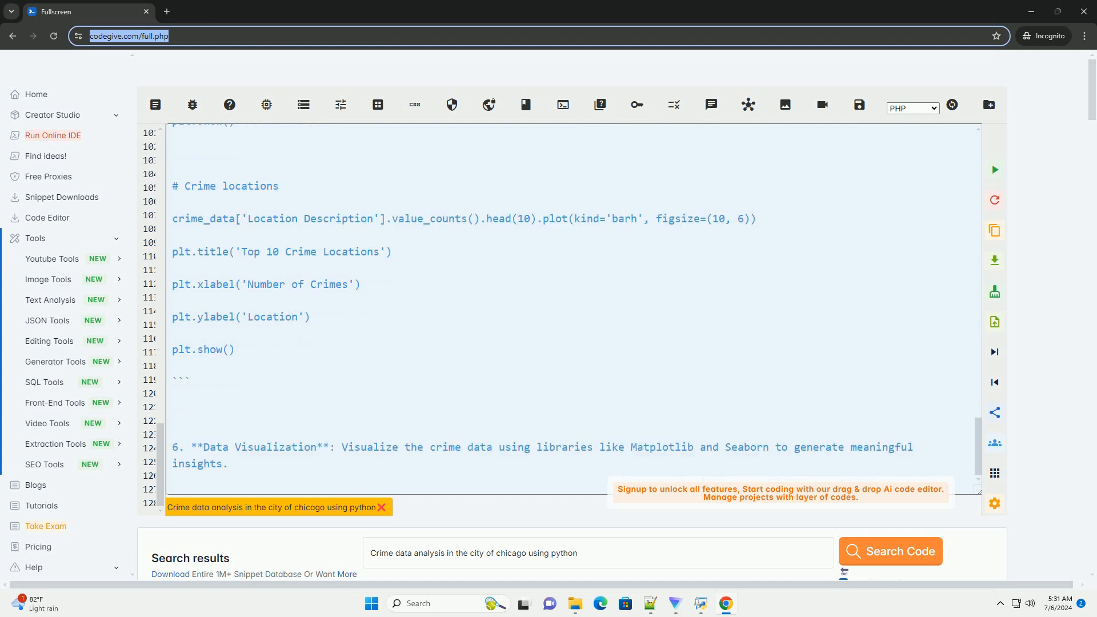
scroll(down, 3)
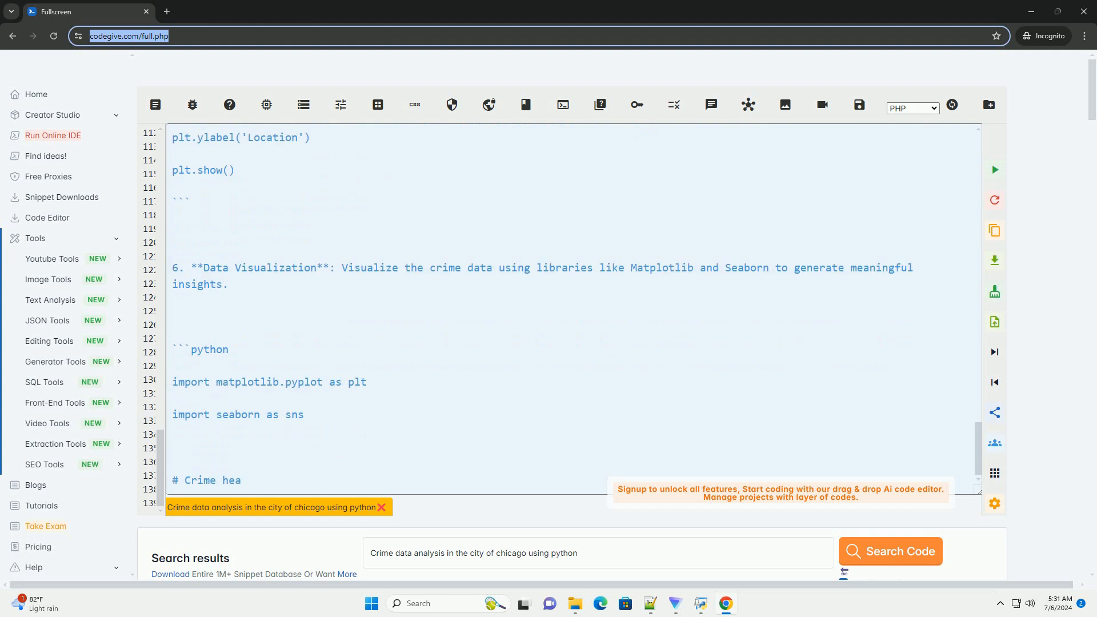
scroll(down, 3)
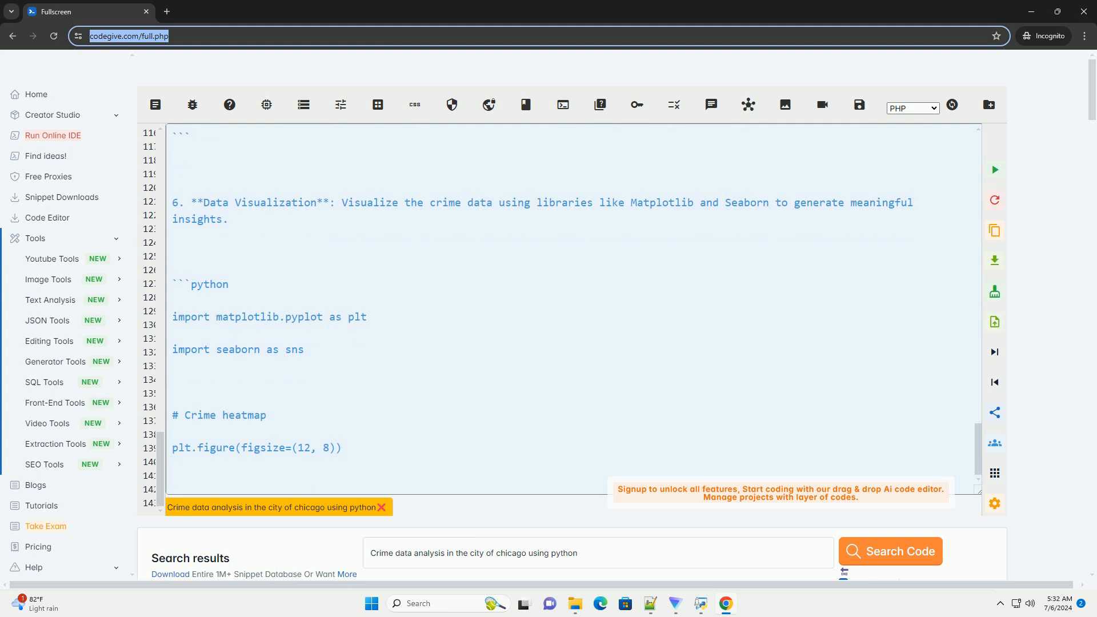
text(sns.heatmap(crime_data.groupby(['Latitude', 'Longitude']).size().unstack(), cmap='Reds)
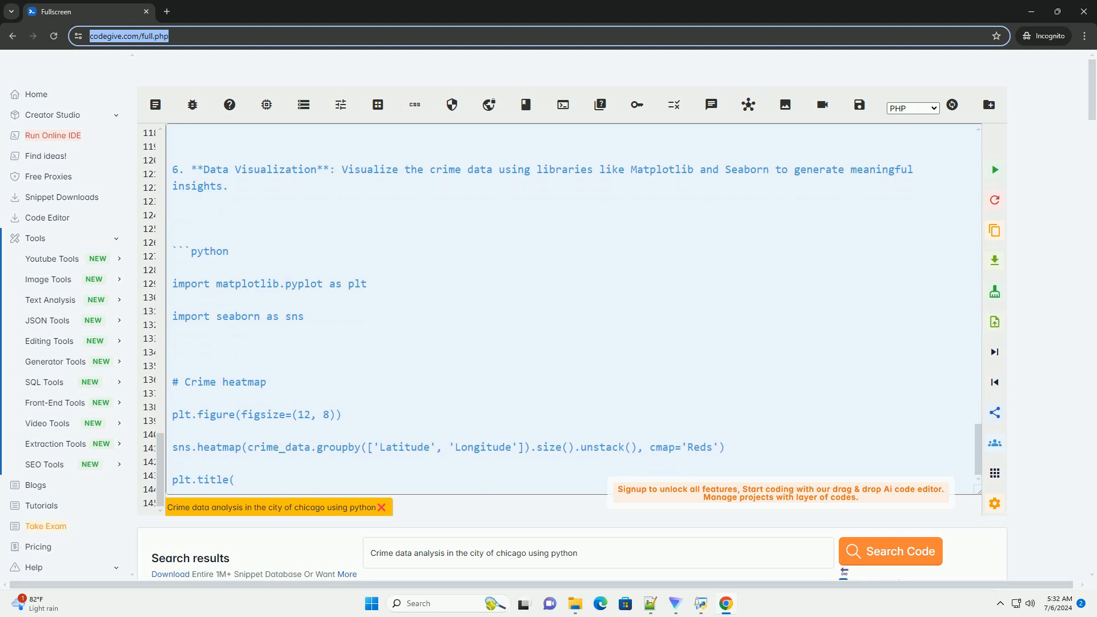
text('Crime Heatmap in Chicago)
text(plt.)
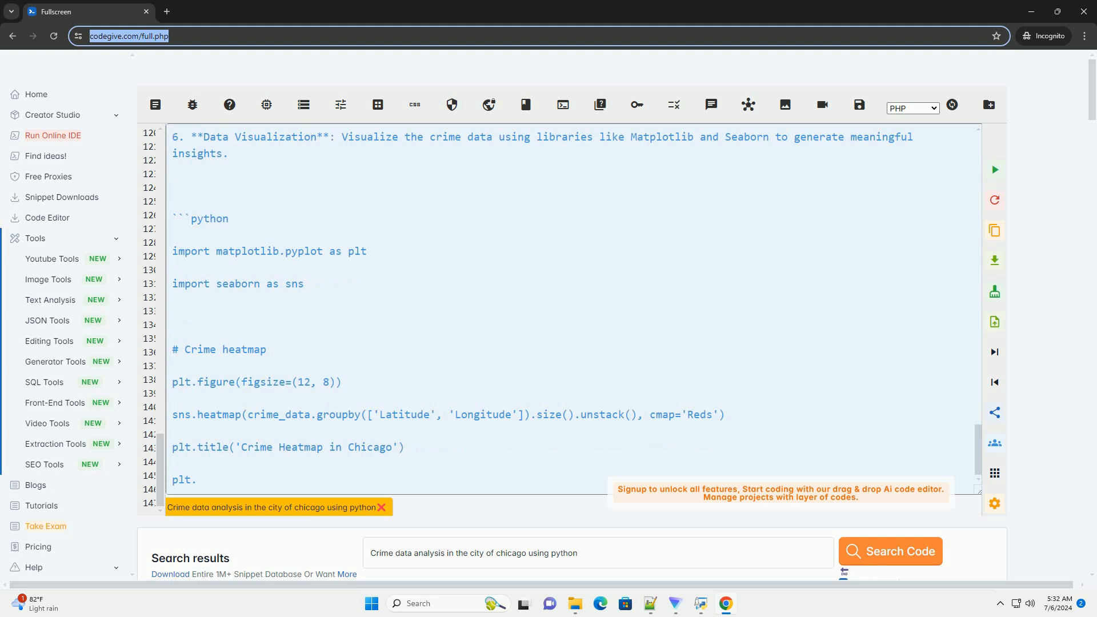
text(xlabel('Longitude')
text(plt.ylabel)
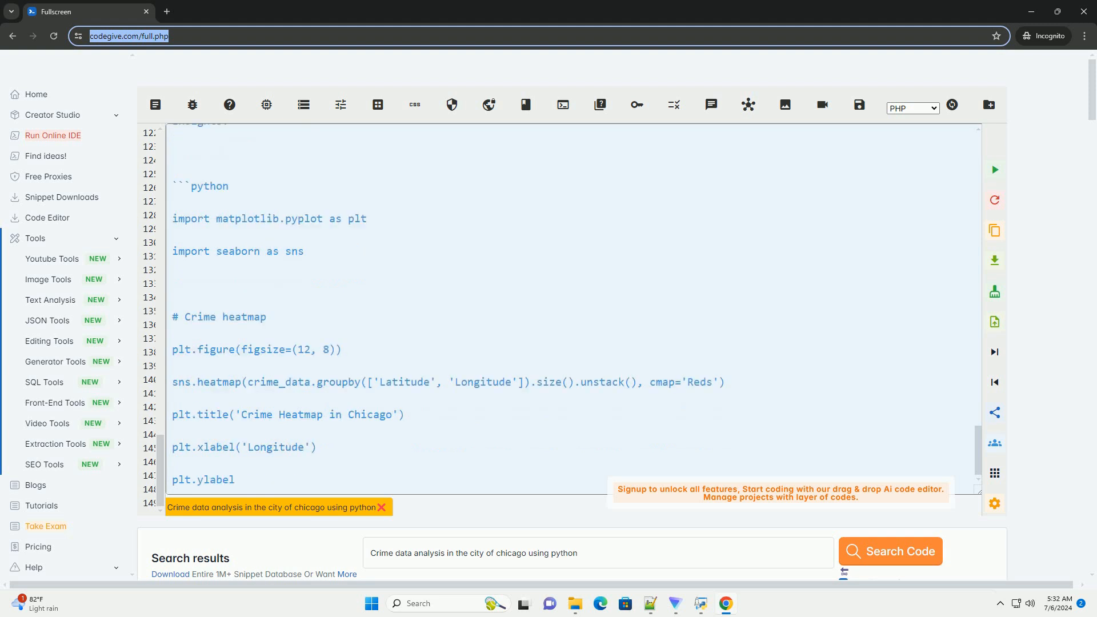
scroll(down, 3)
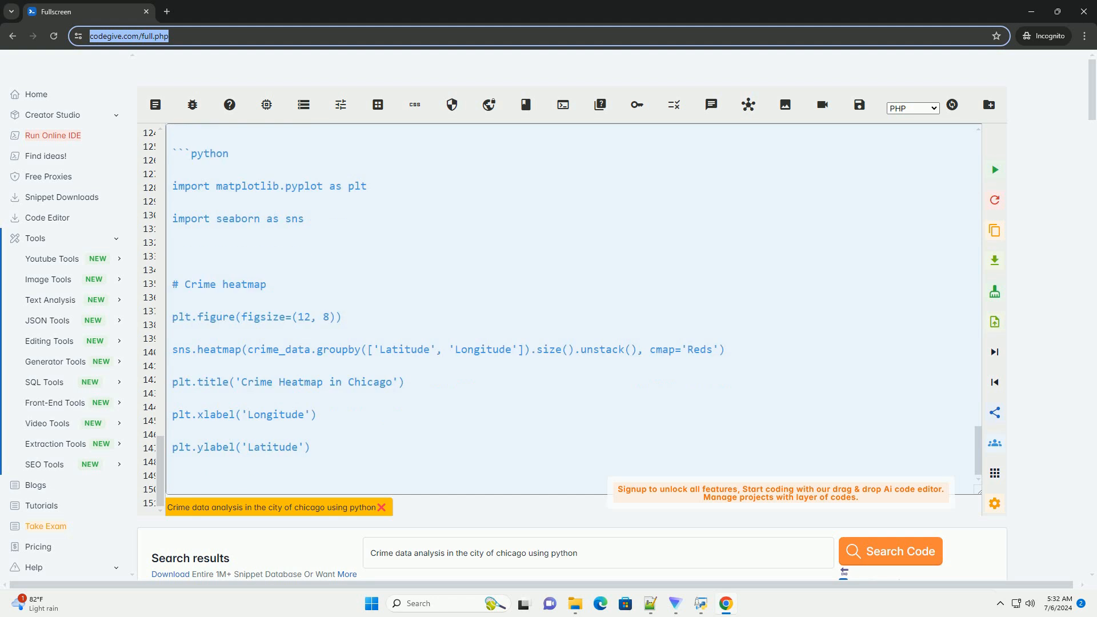